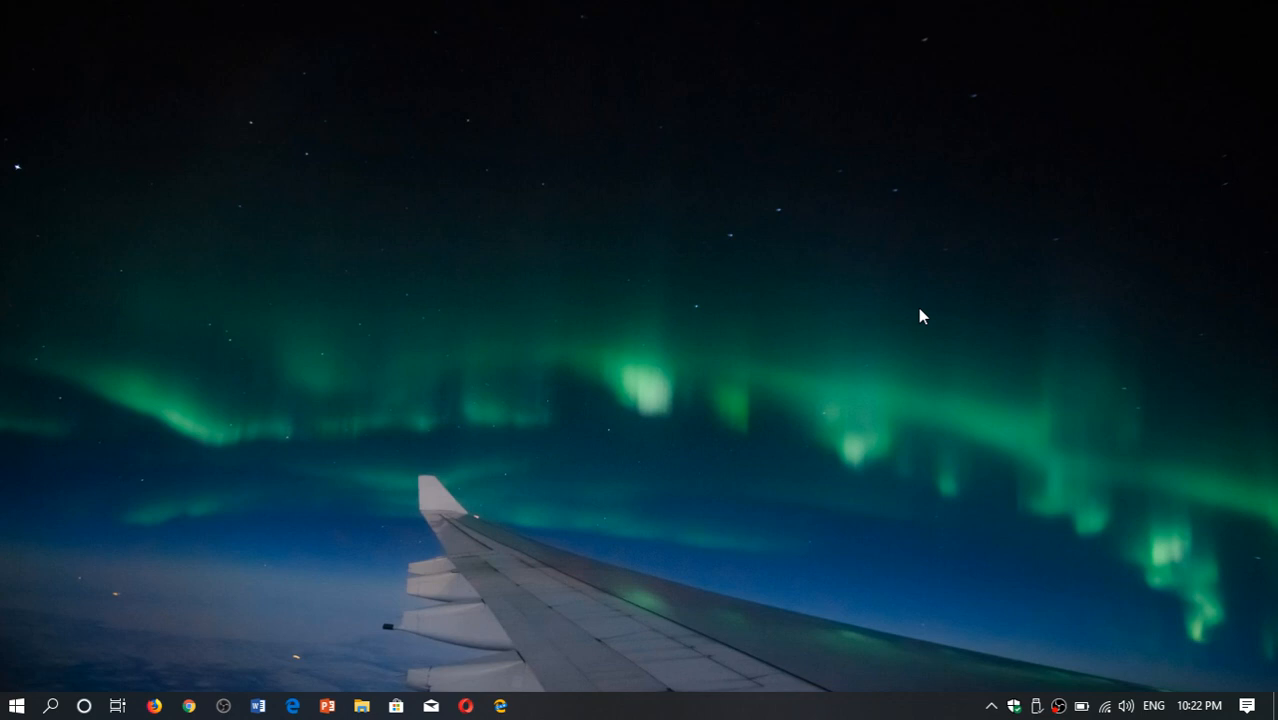
mouse_move(700, 380)
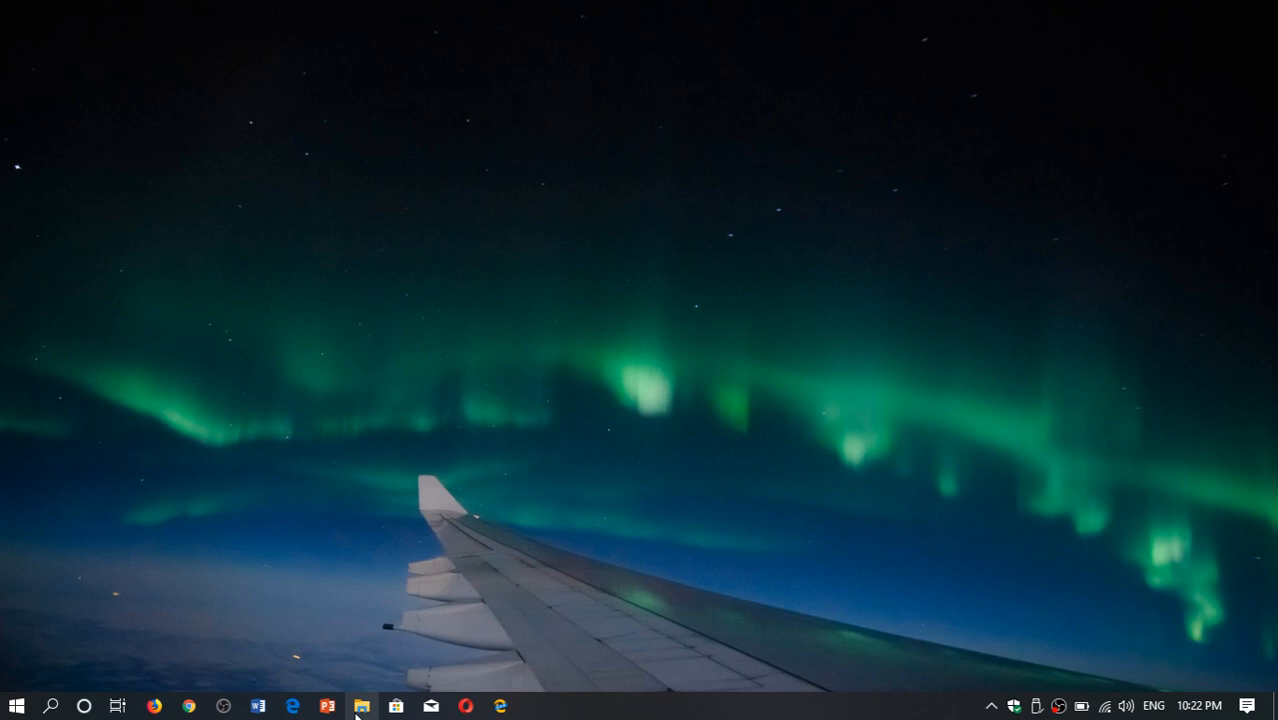
Launch File Explorer to Quick access and expand the full command ribbon
click(360, 706)
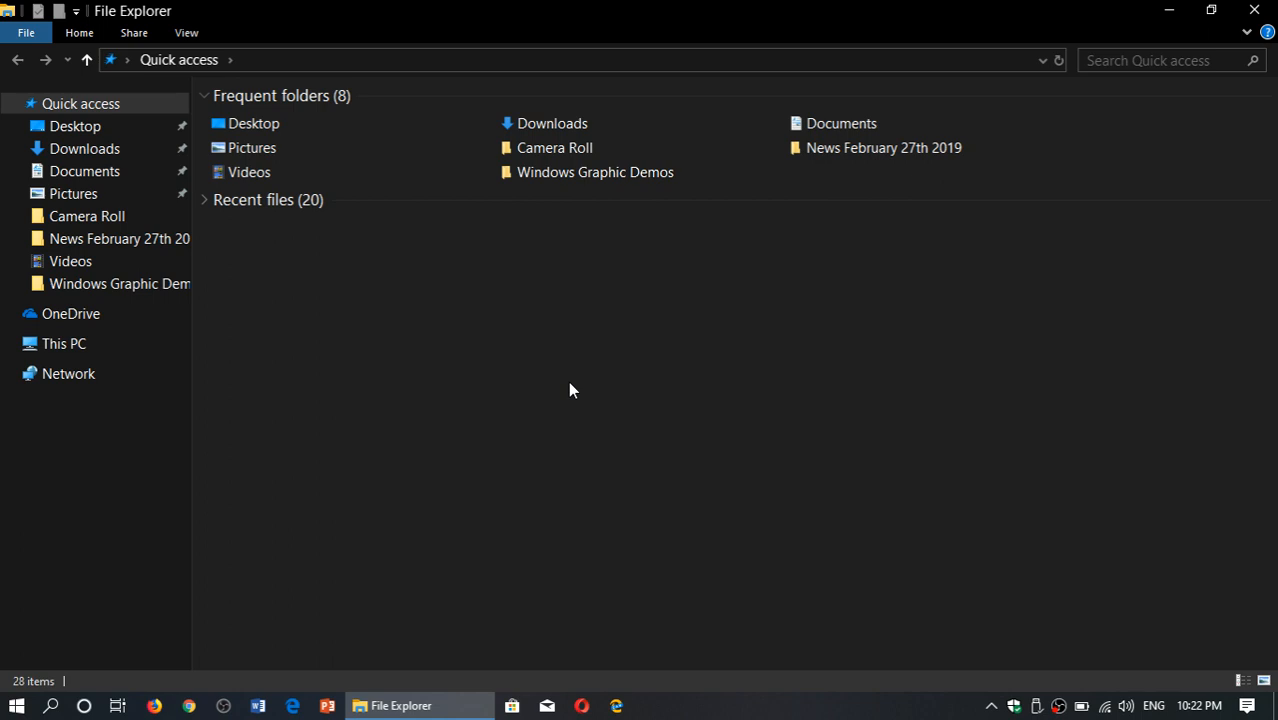
mouse_move(564, 8)
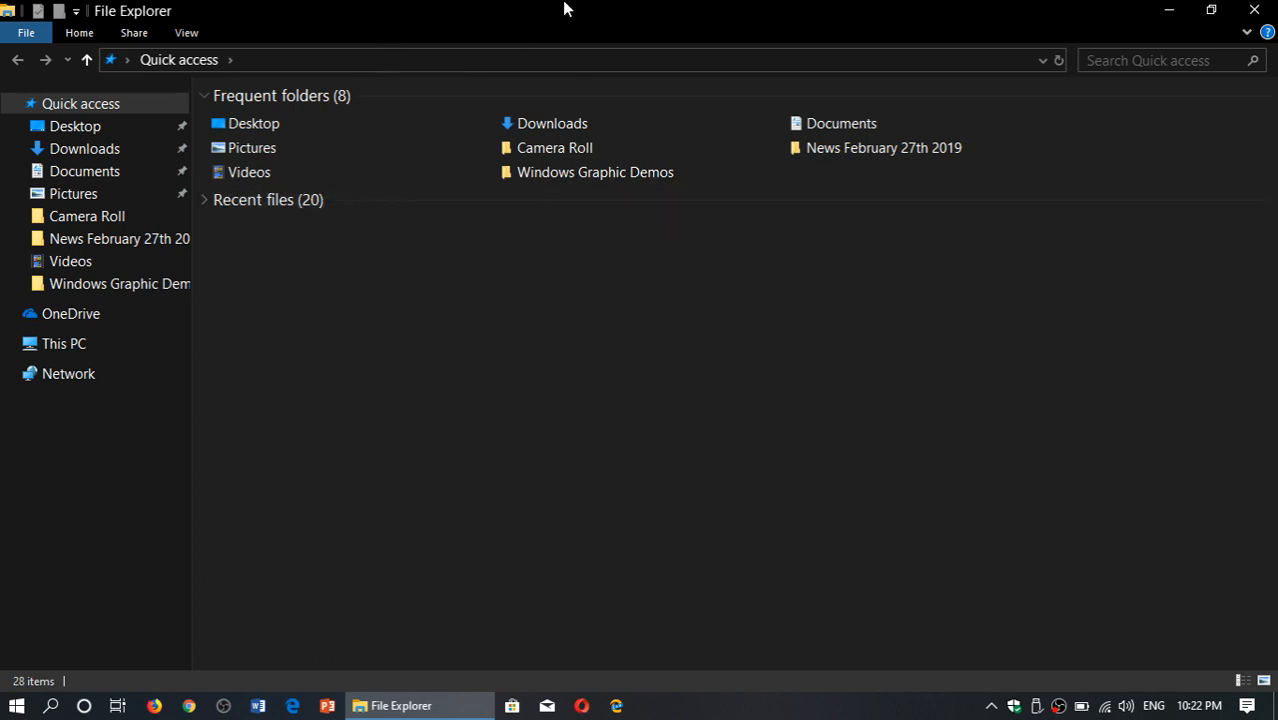
mouse_move(584, 376)
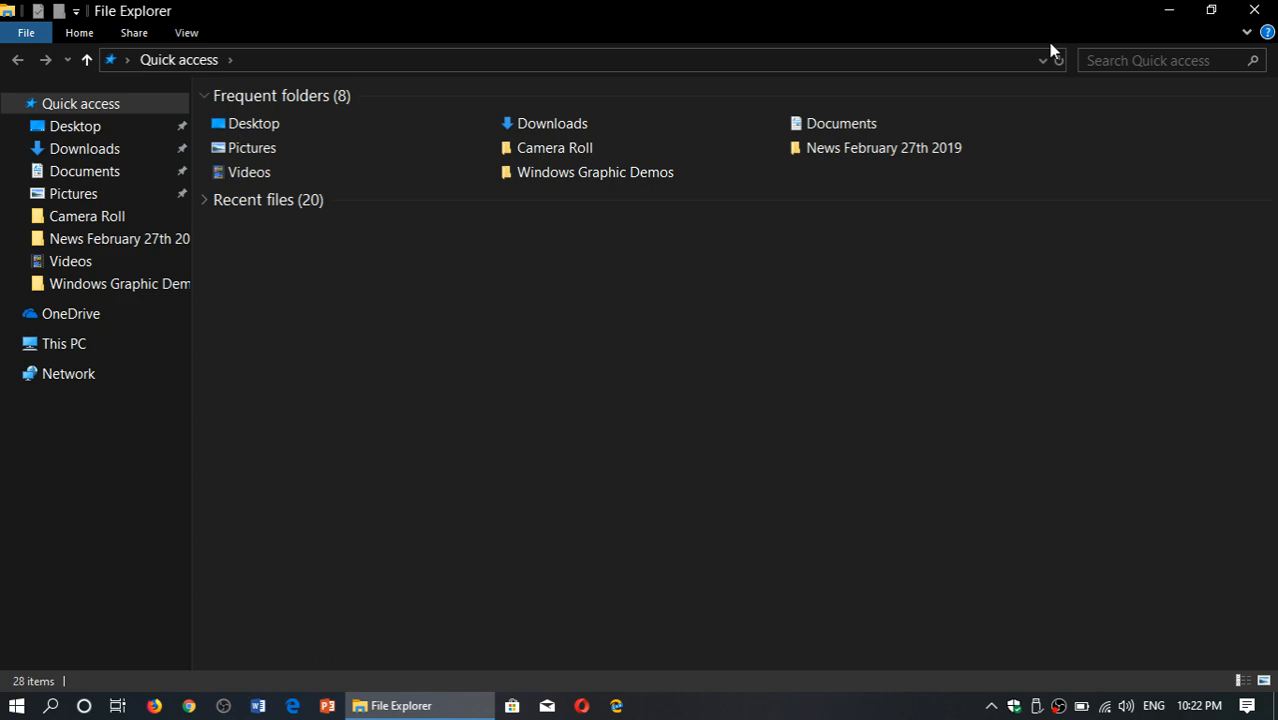
click(1248, 32)
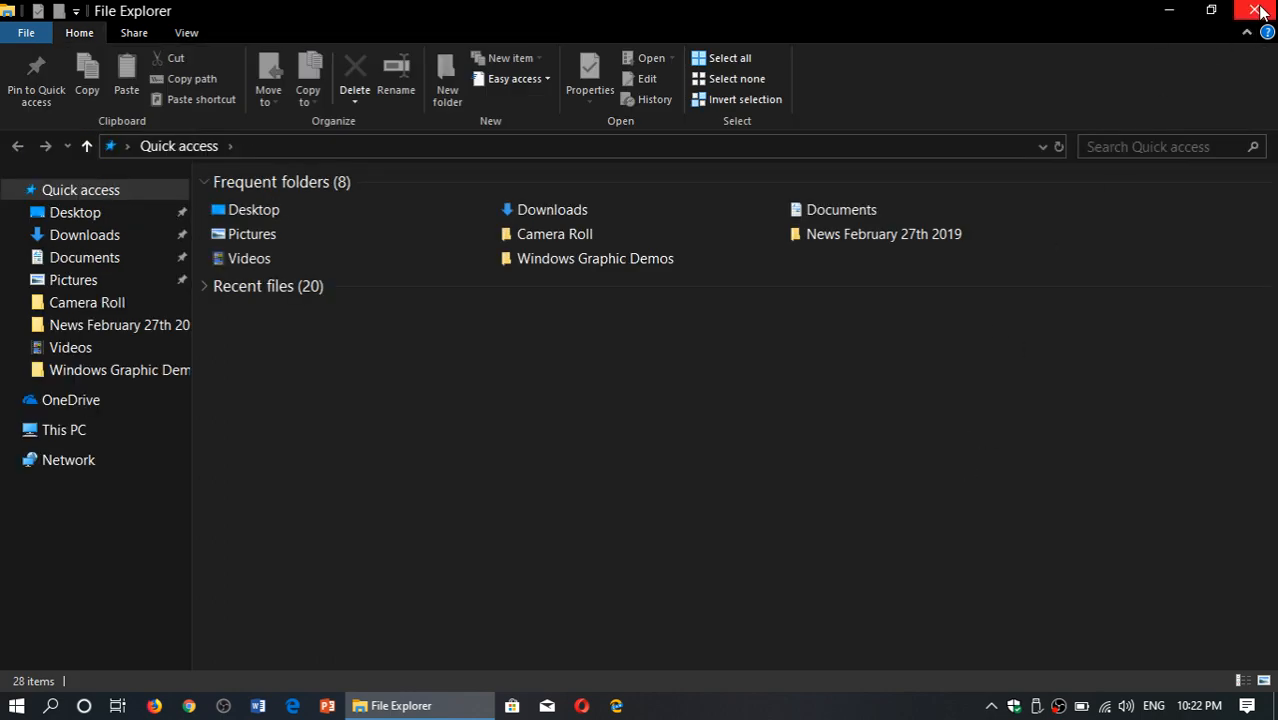
click(1258, 10)
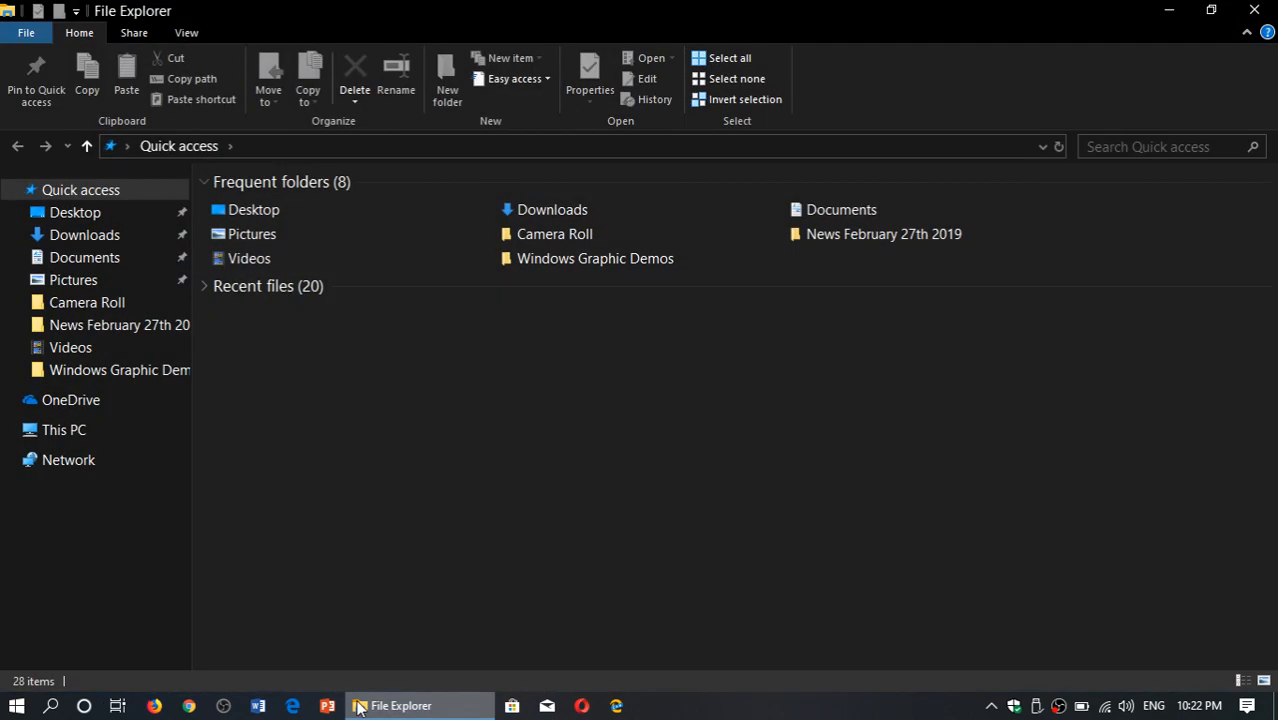
mouse_move(728, 410)
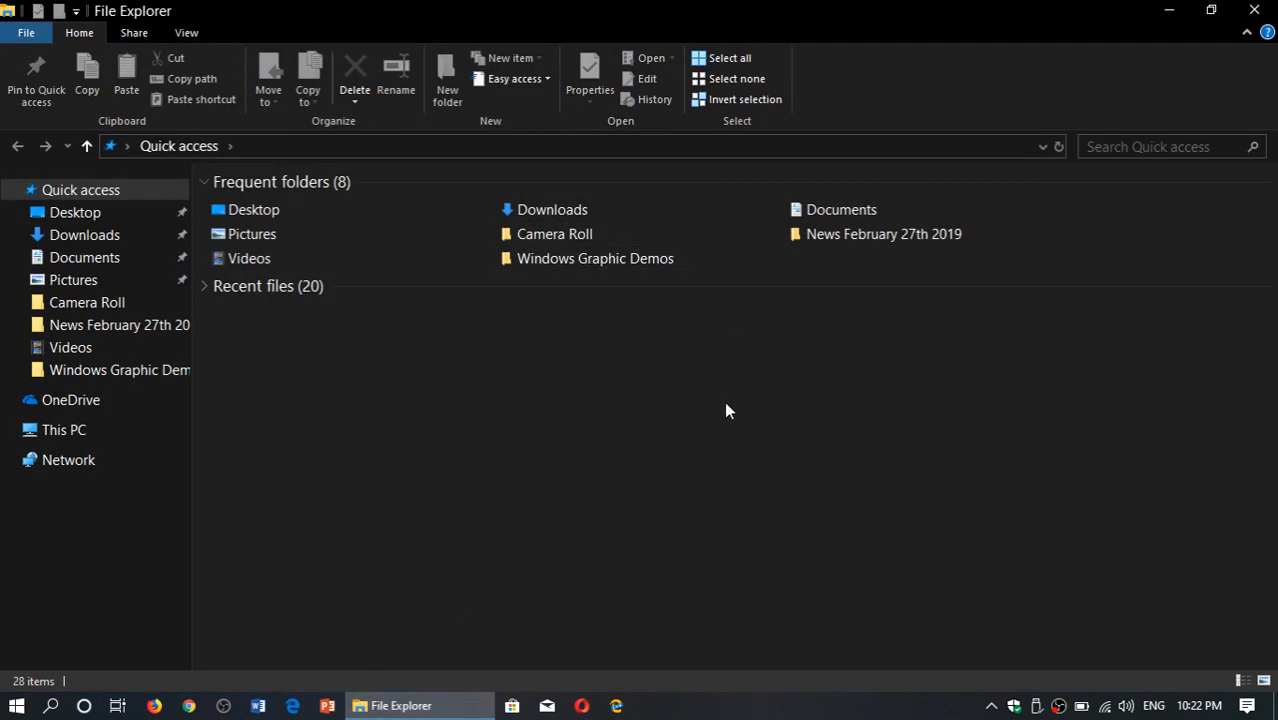
mouse_move(1180, 50)
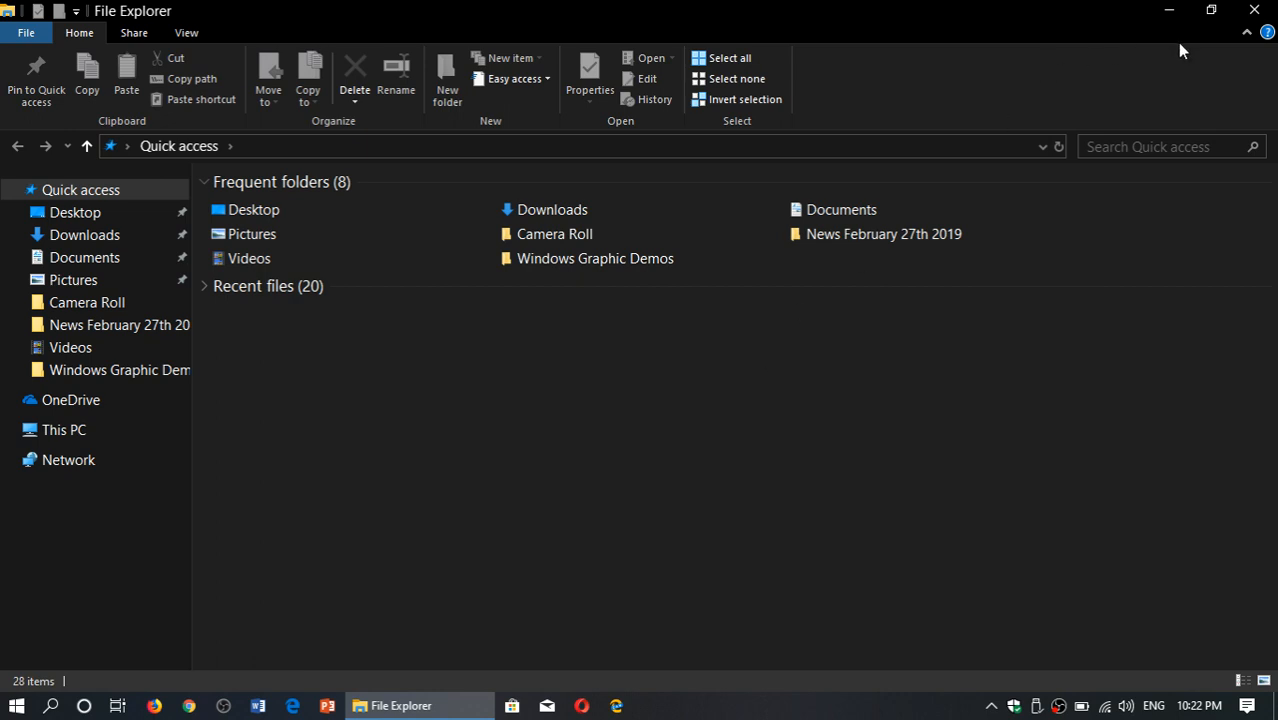
mouse_move(1246, 34)
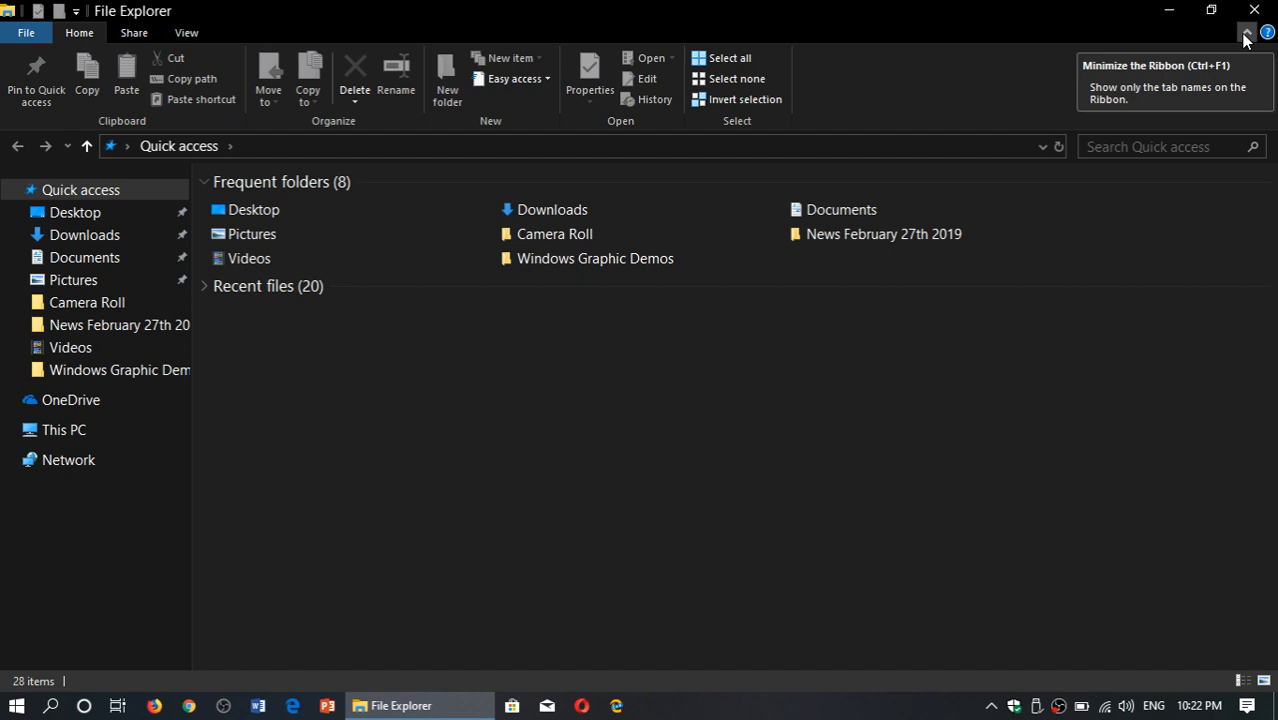
click(1248, 32)
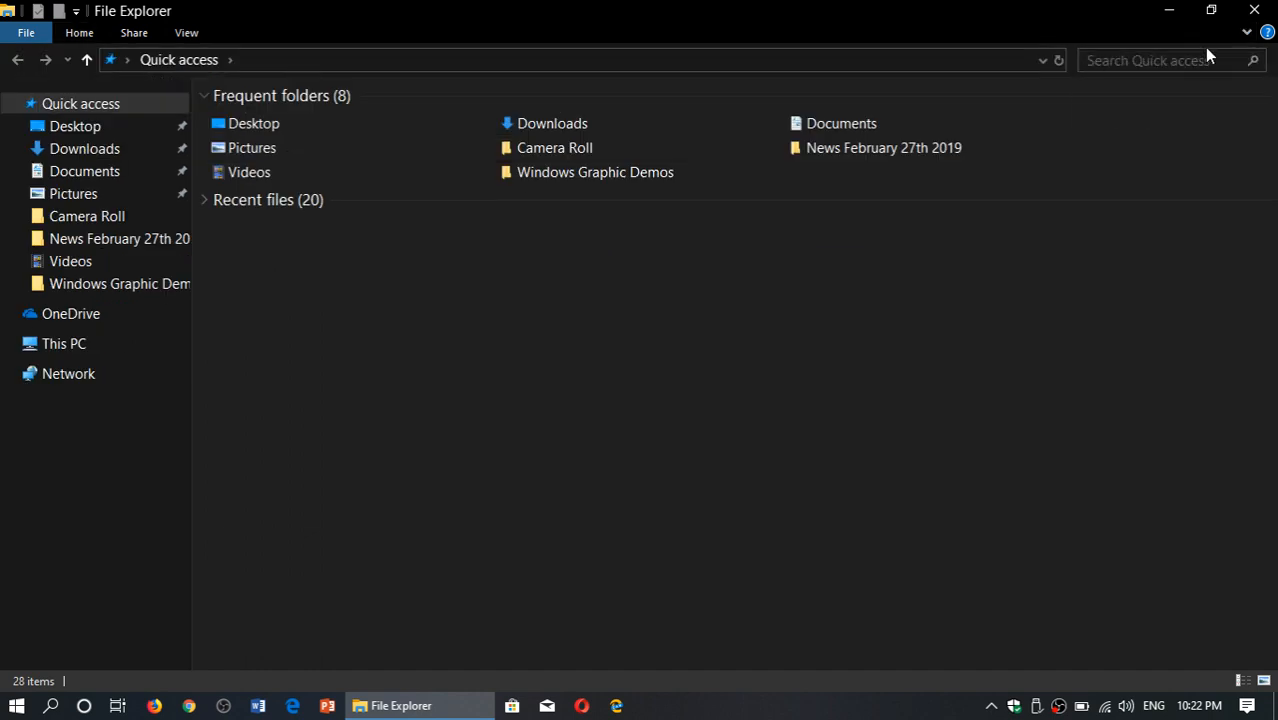
mouse_move(1220, 112)
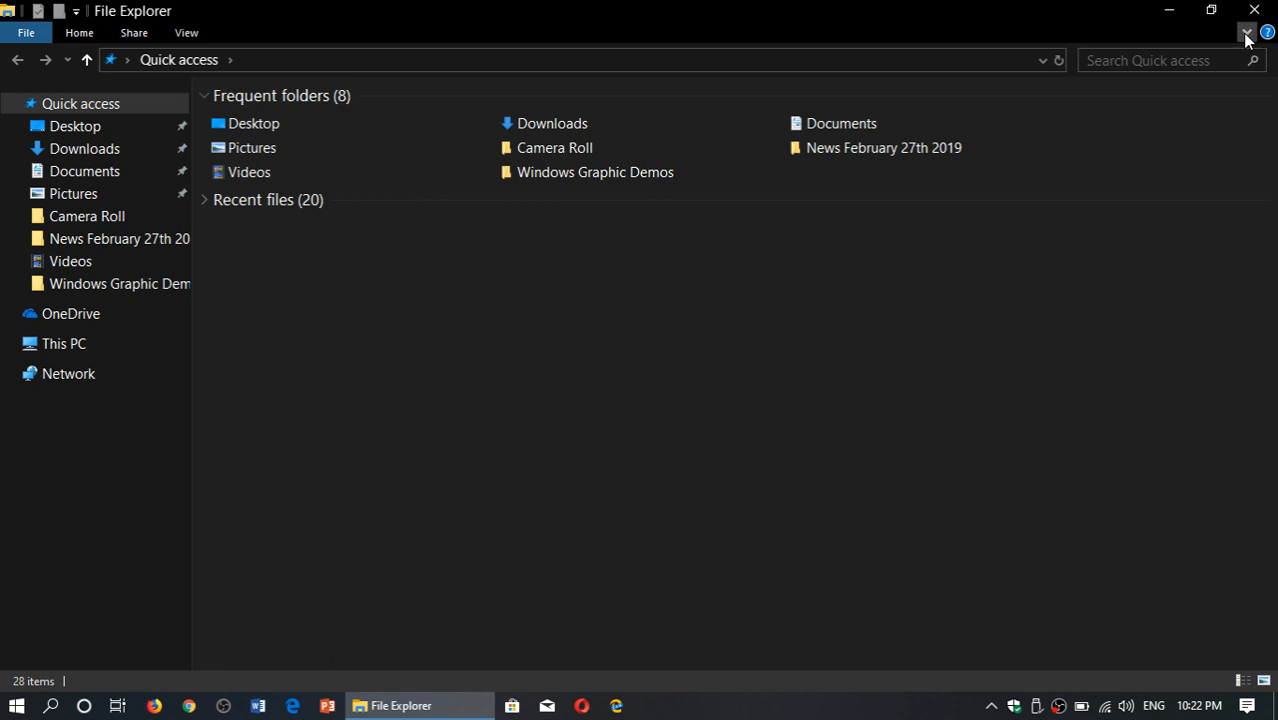
click(1246, 32)
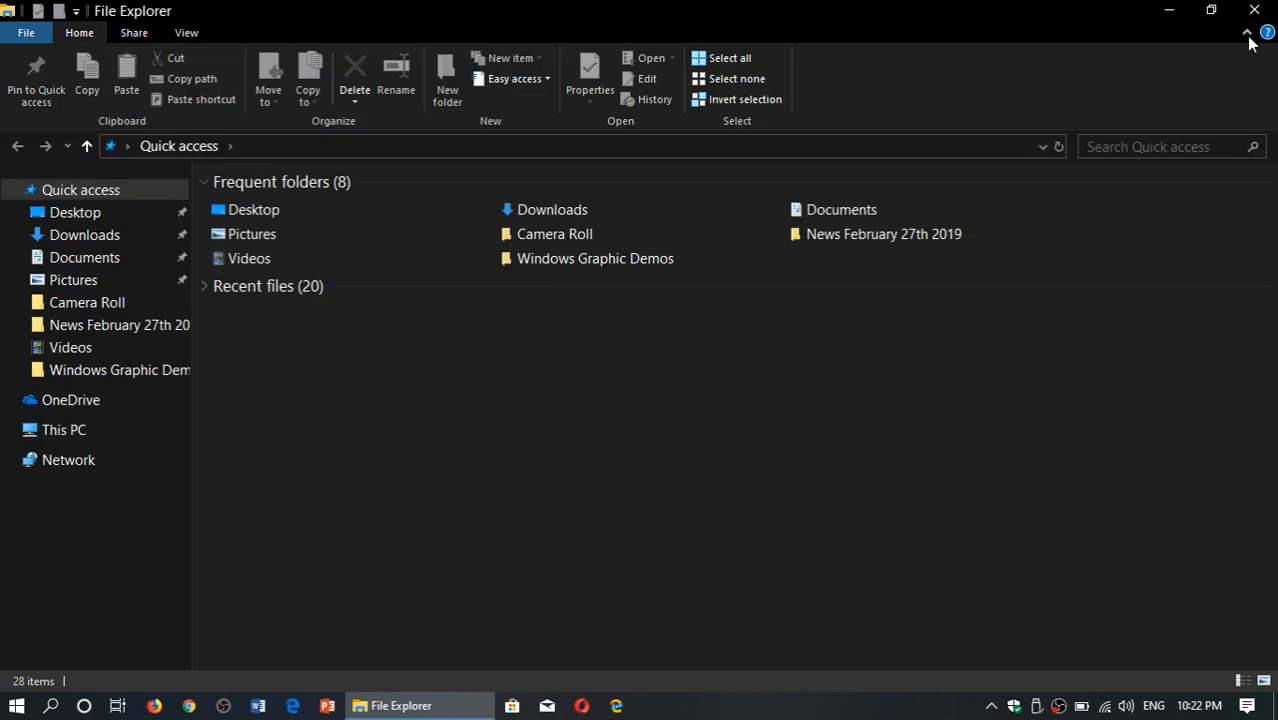
mouse_move(1044, 112)
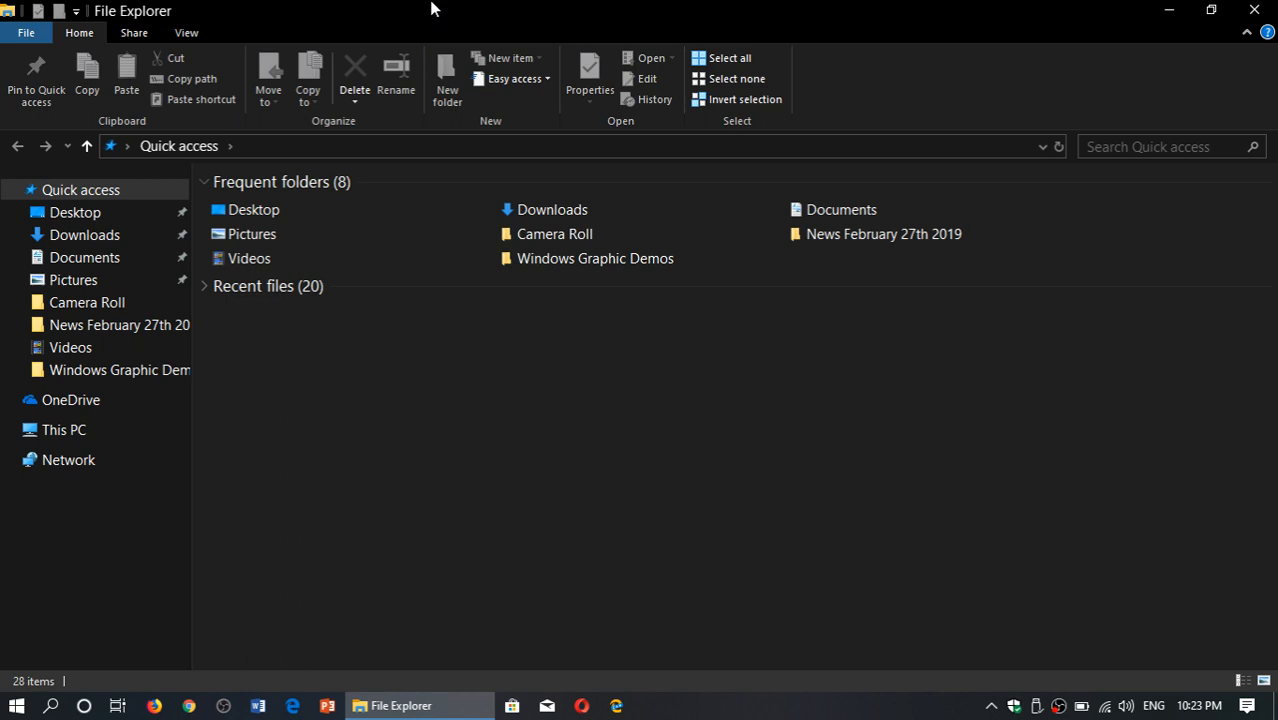
mouse_move(70, 12)
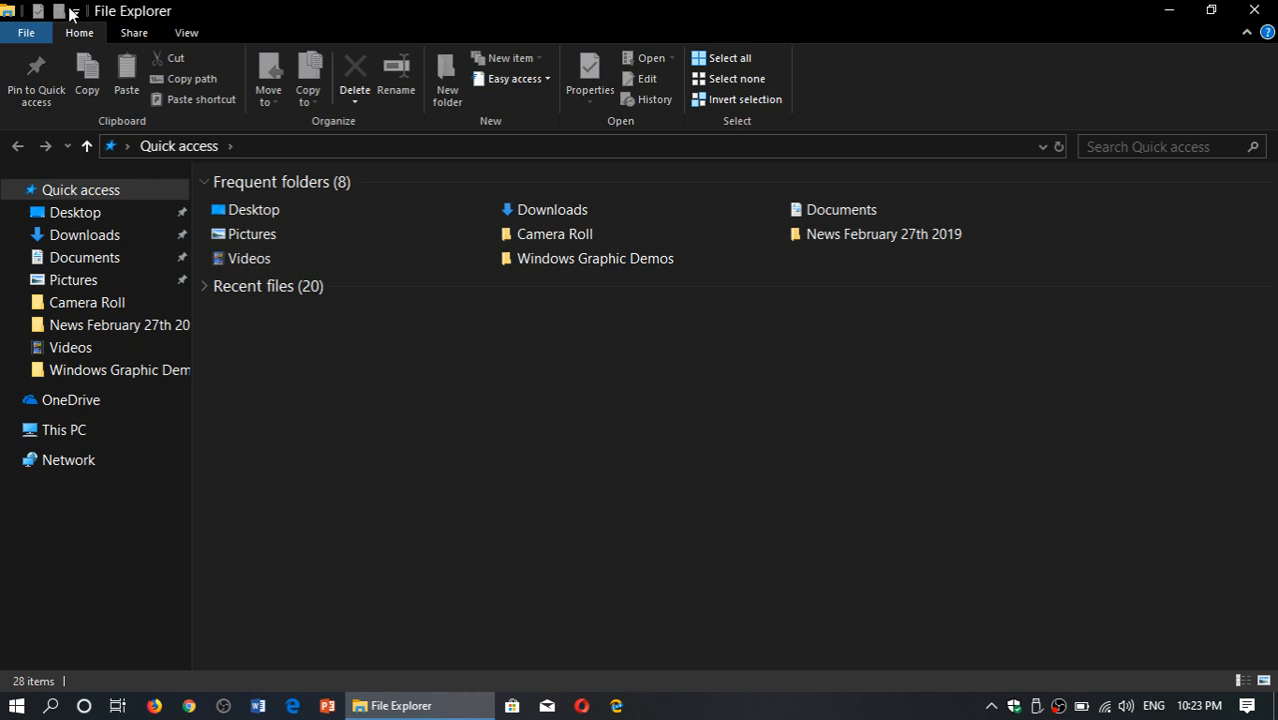
mouse_move(76, 12)
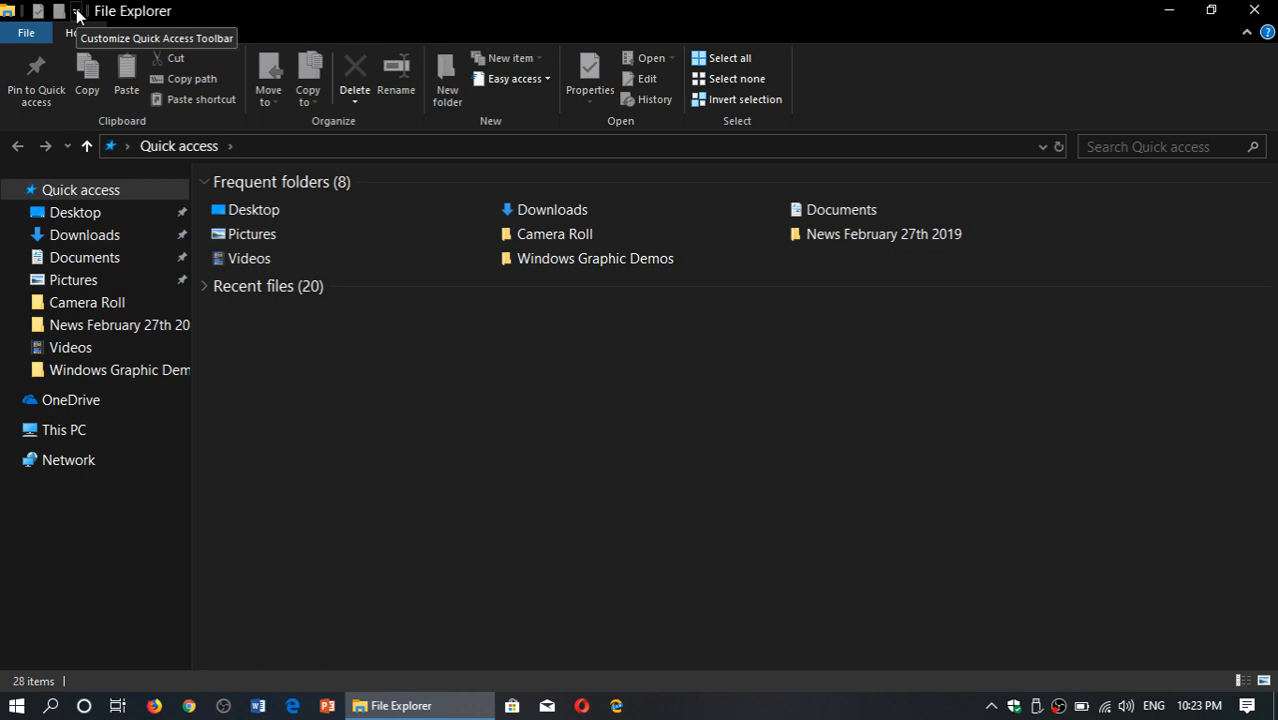
click(76, 12)
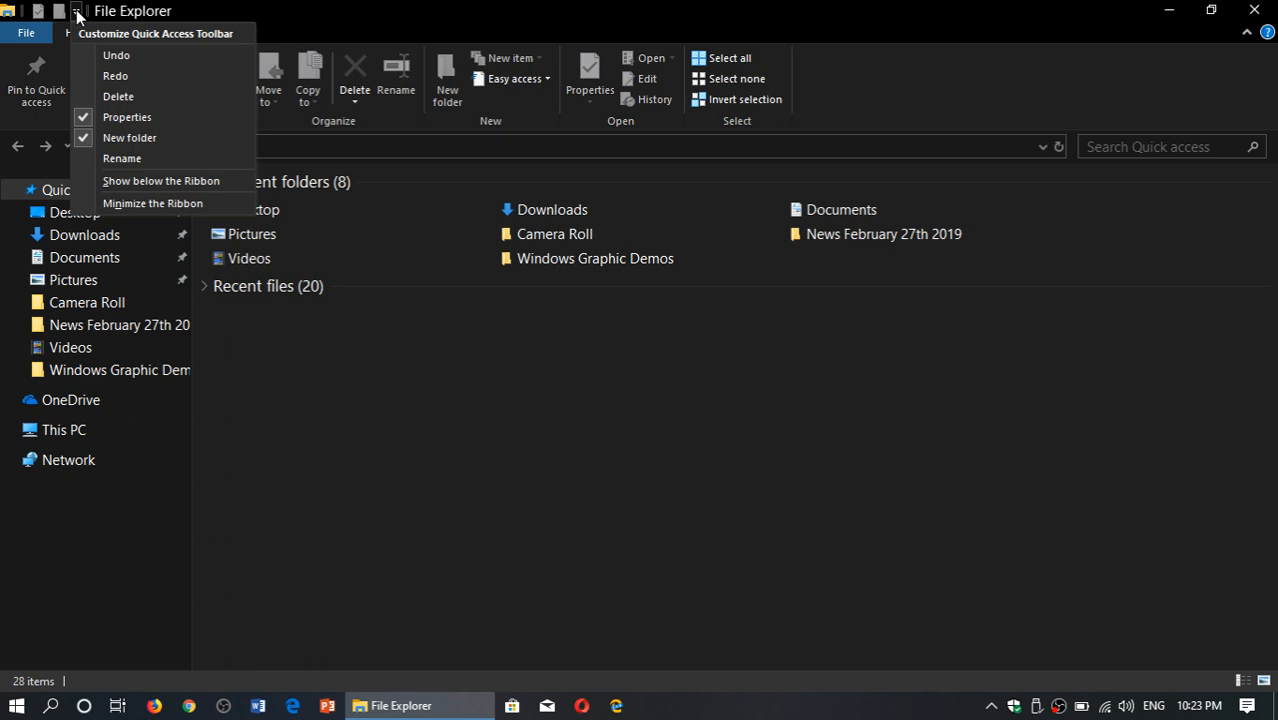
mouse_move(152, 204)
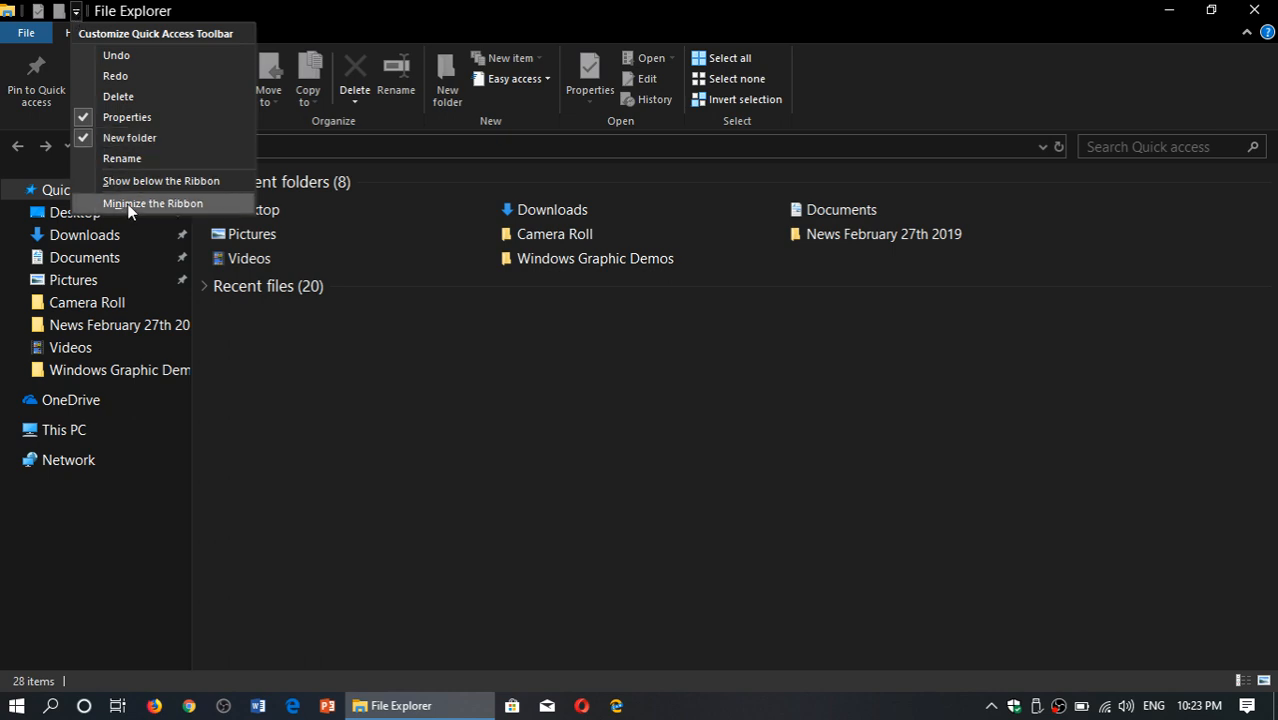
click(152, 204)
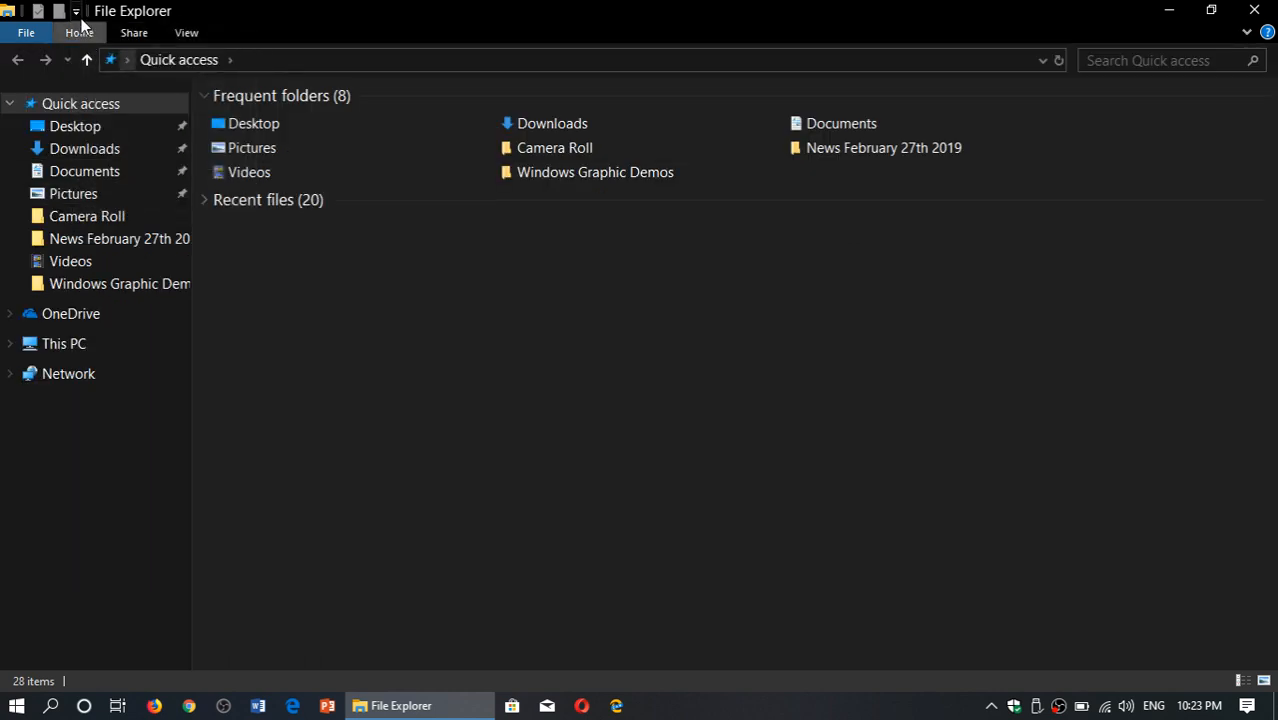
click(76, 12)
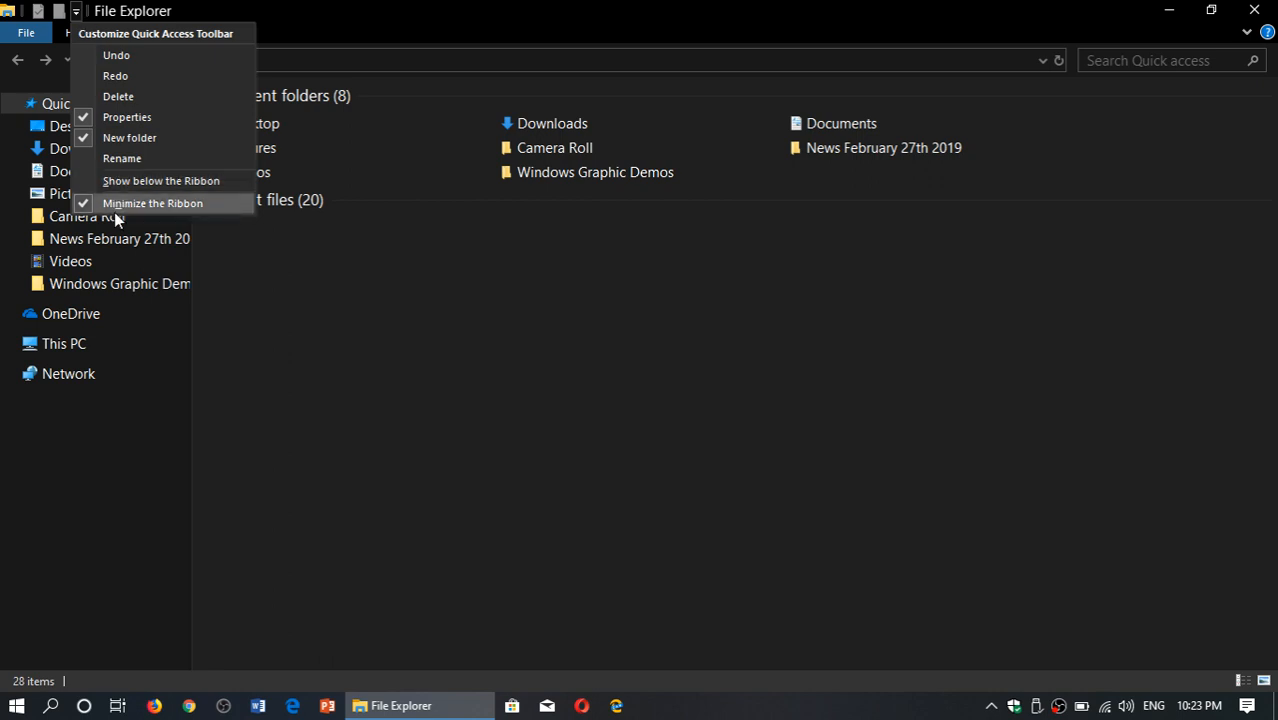
click(152, 204)
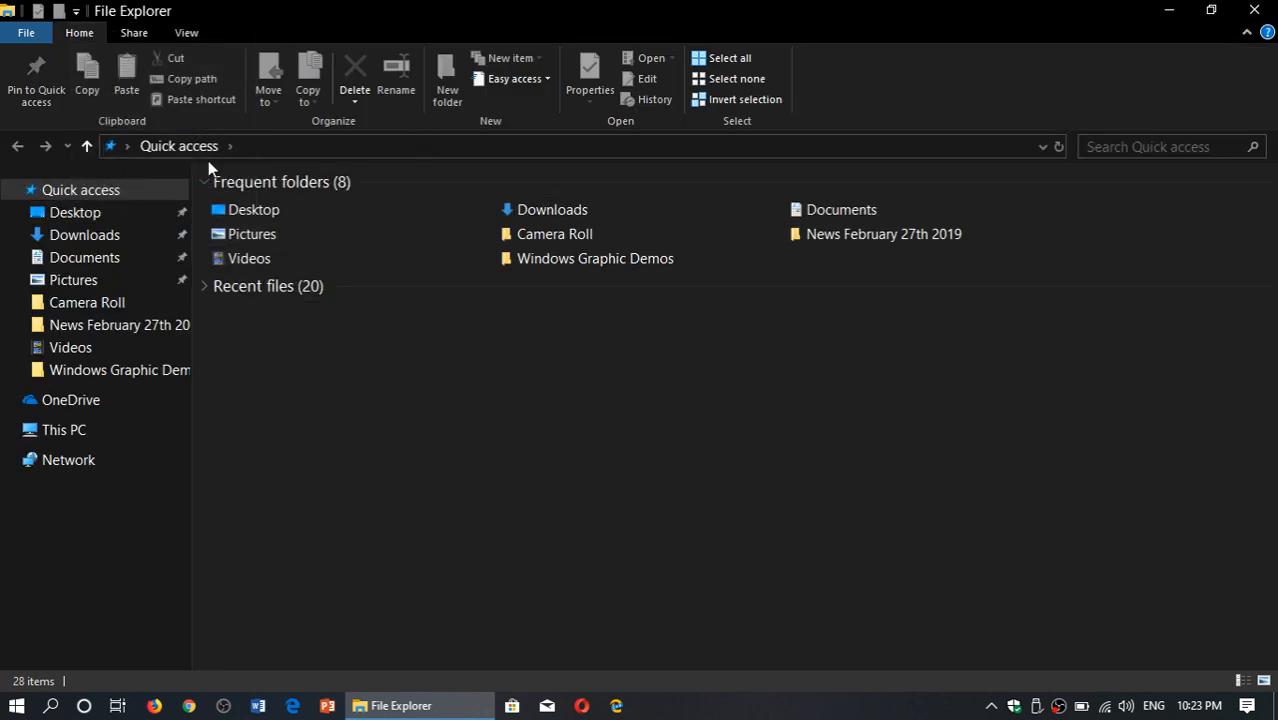
mouse_move(620, 602)
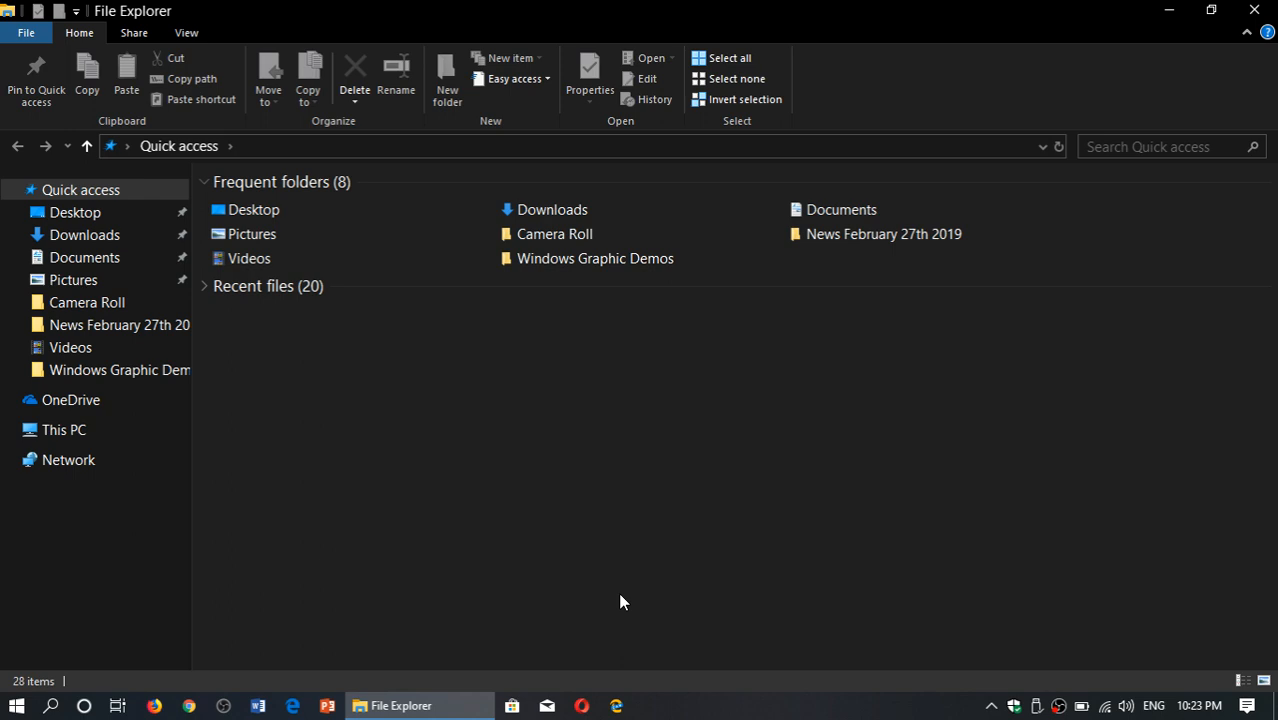
mouse_move(82, 138)
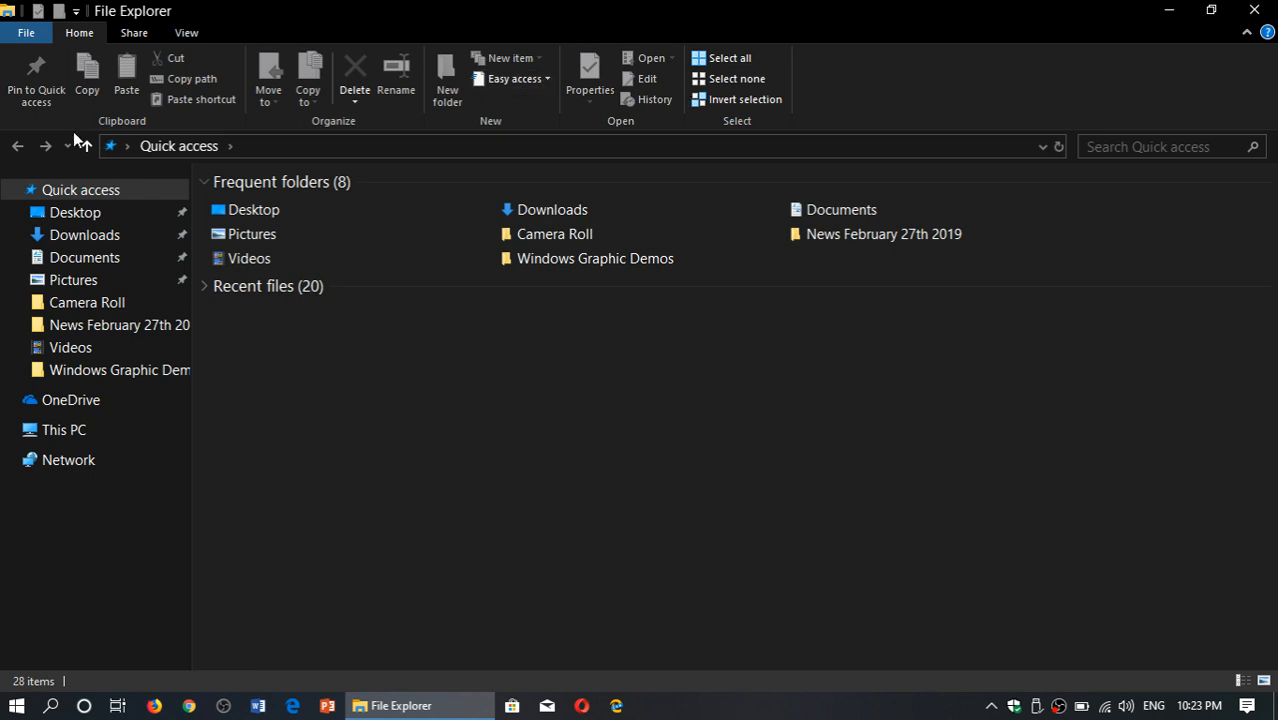
mouse_move(700, 516)
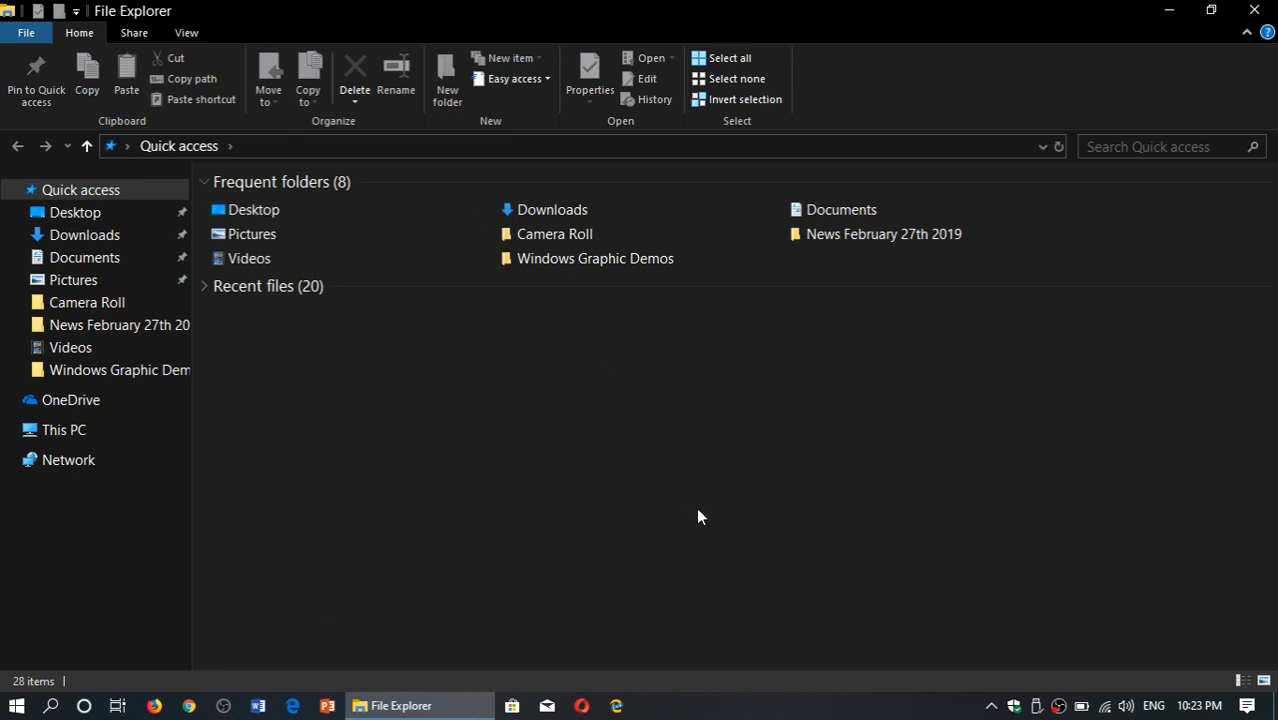